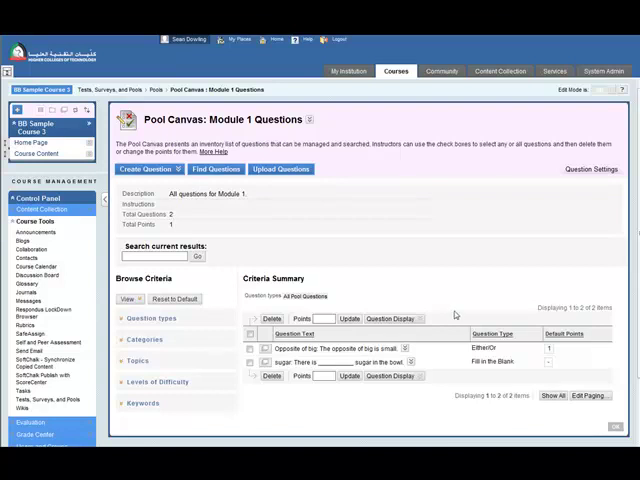
- Create a multiple-choice question 'Clown face' asking 'What adjective best describes this picture?'
left_click(185, 173)
type("Clown f")
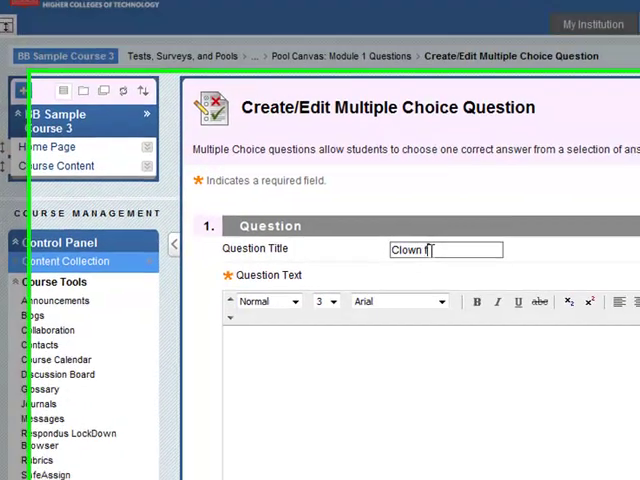
type("ace")
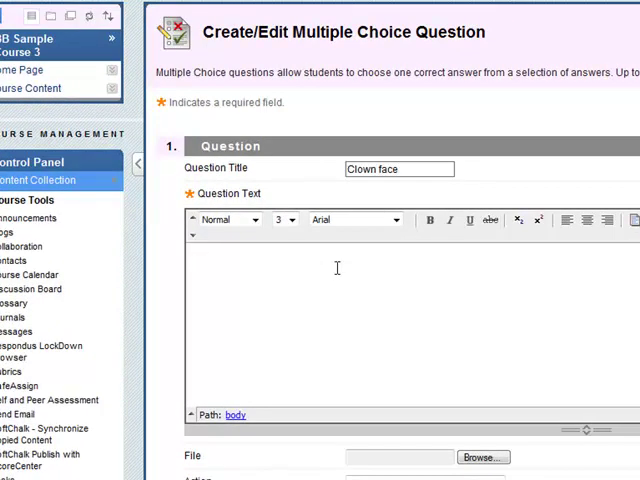
type("What")
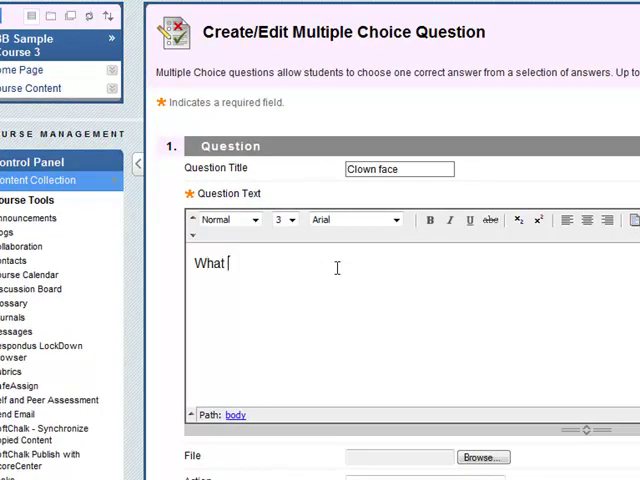
type("adjective")
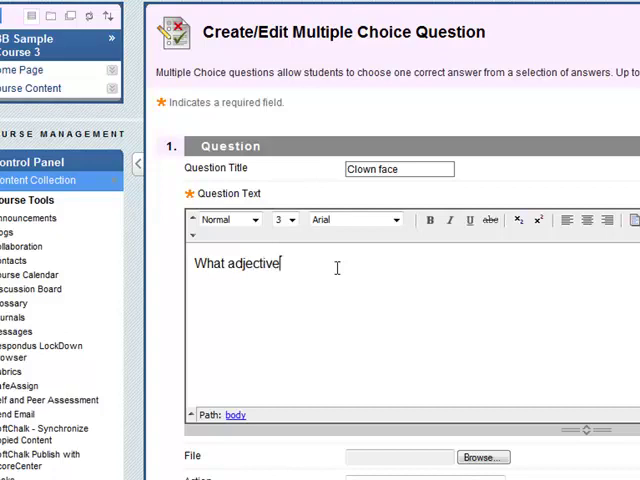
type("best descri")
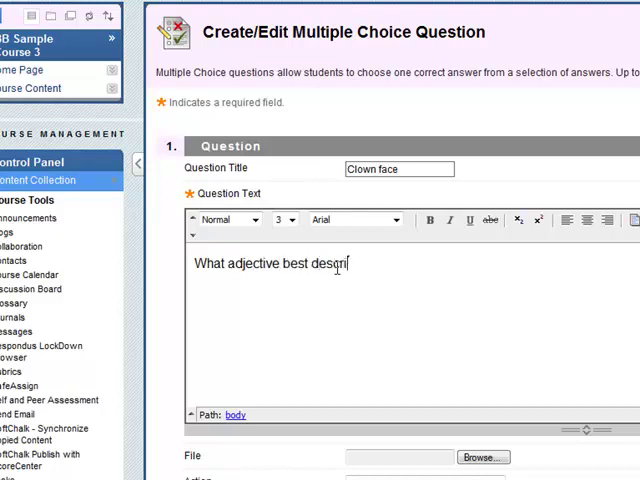
type("ibes ths")
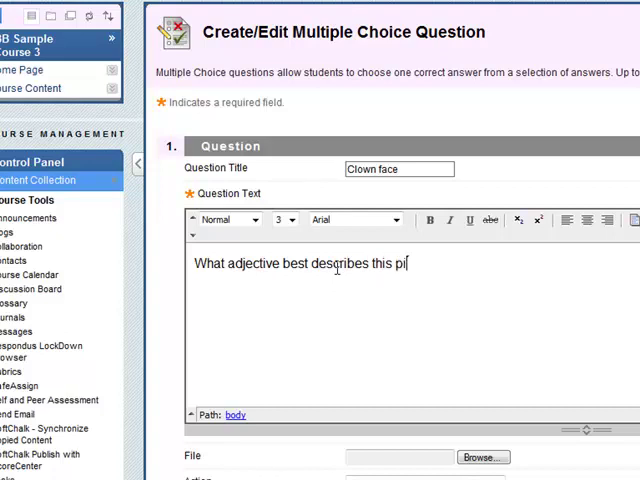
type("cture?")
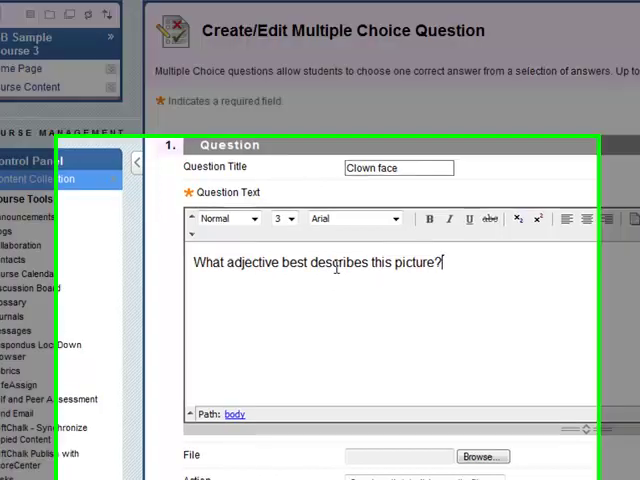
- Upload clown.jpg as the question image, displayed within the page
scroll("down", 3)
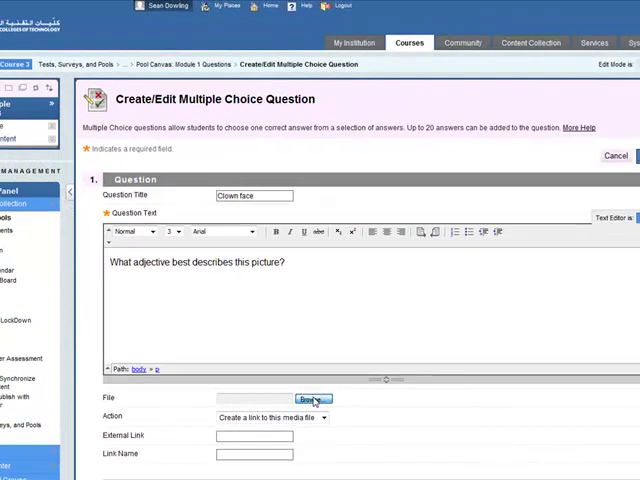
left_click(311, 399)
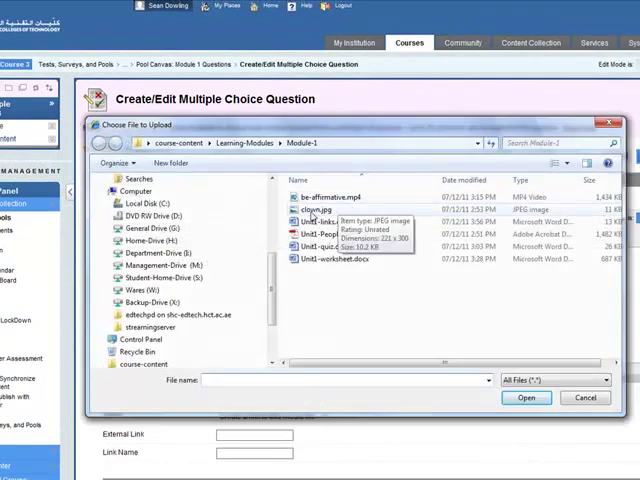
left_click(315, 210)
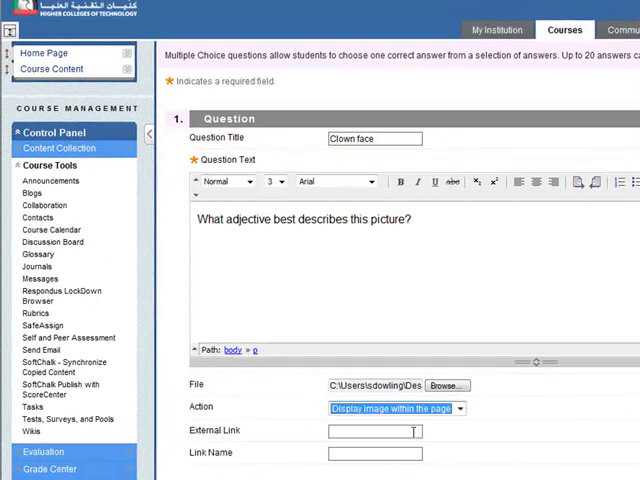
- Use Arabic numeral answer numbering, random answer order, and three answers
scroll("down", 3)
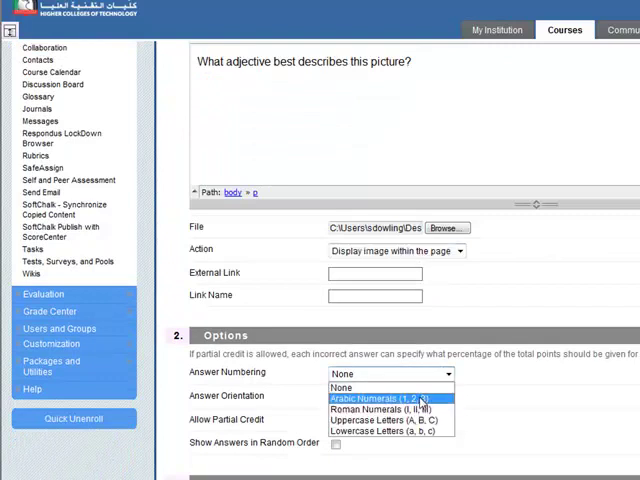
left_click(385, 397)
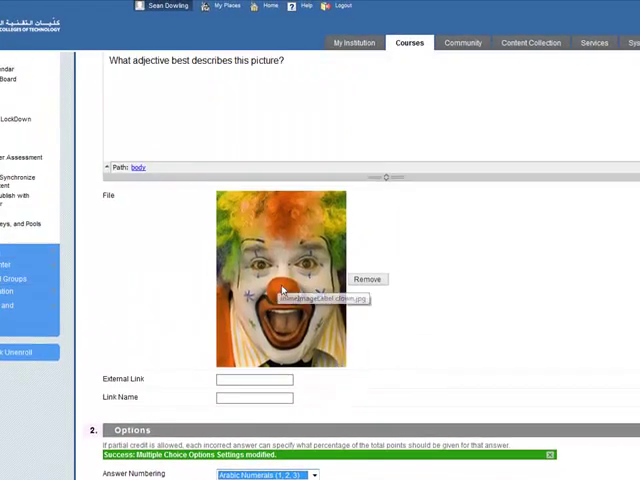
scroll("down", 3)
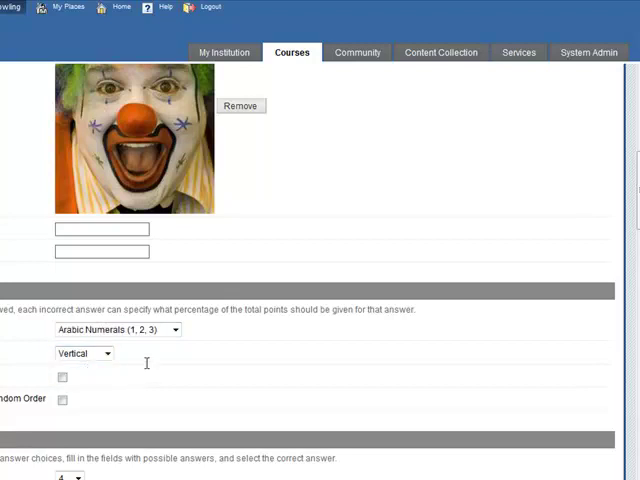
left_click(61, 377)
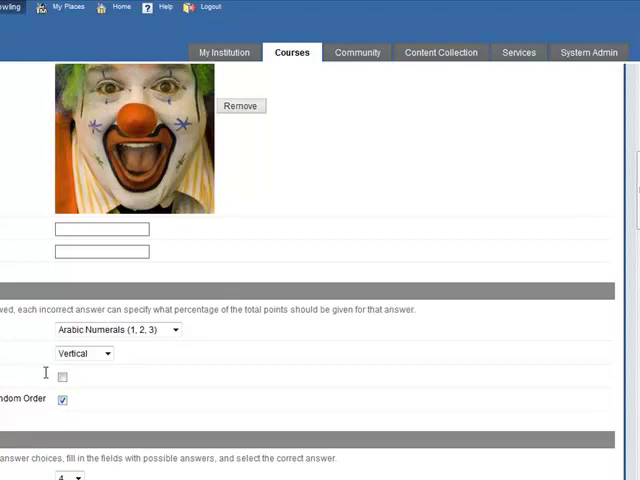
scroll("down", 3)
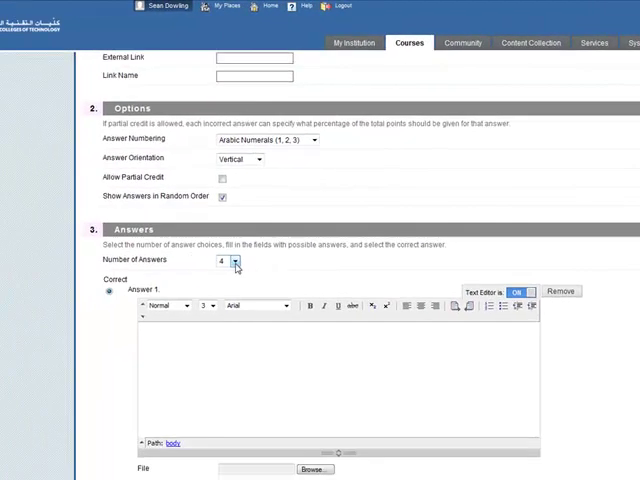
left_click(234, 260)
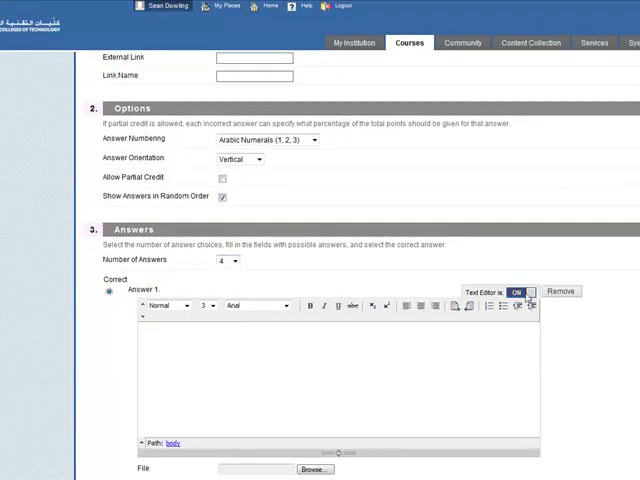
mouse_move(561, 291)
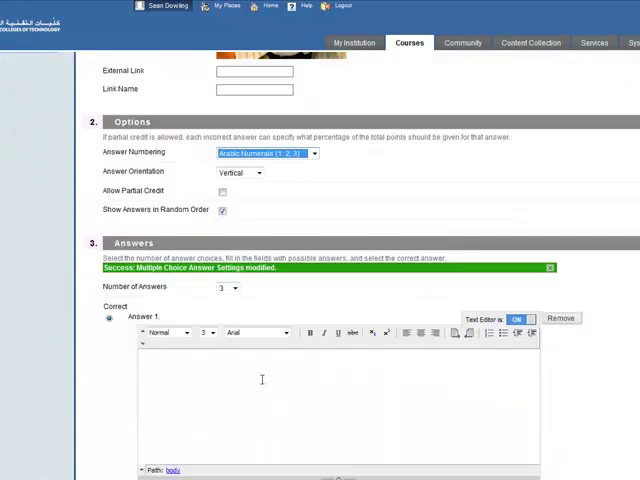
- Enter 'Happy' as the correct Answer 2 and 'Serious' as Answer 3
scroll("down", 3)
type("Ha")
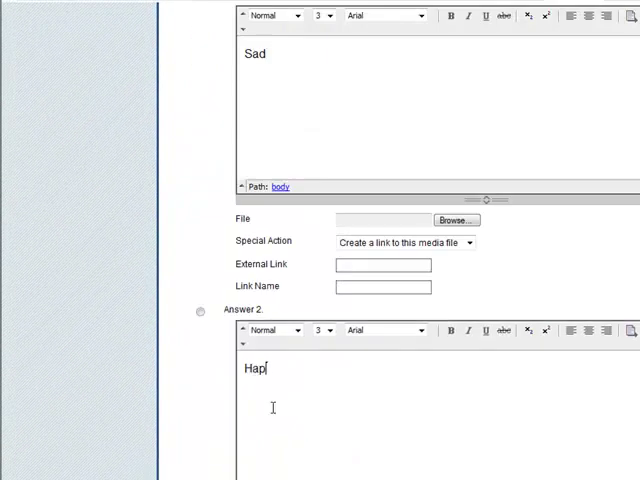
type("py")
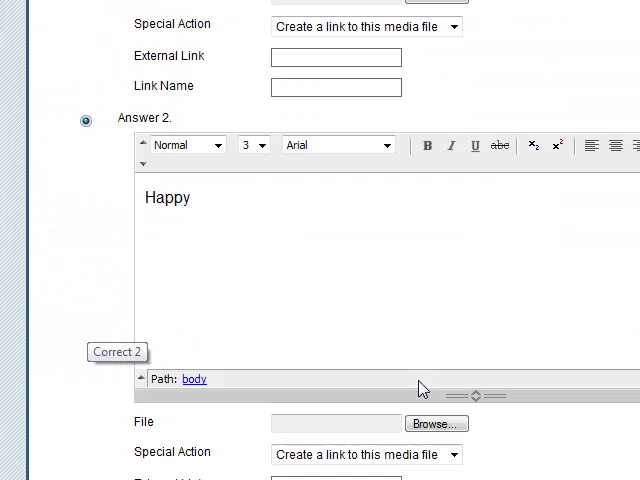
scroll("down", 3)
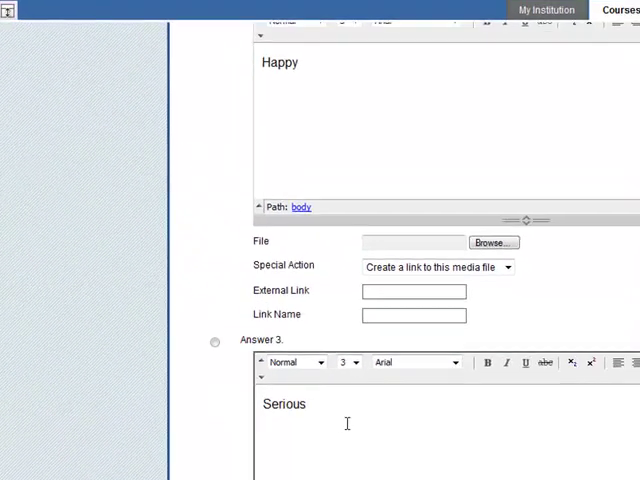
scroll("down", 3)
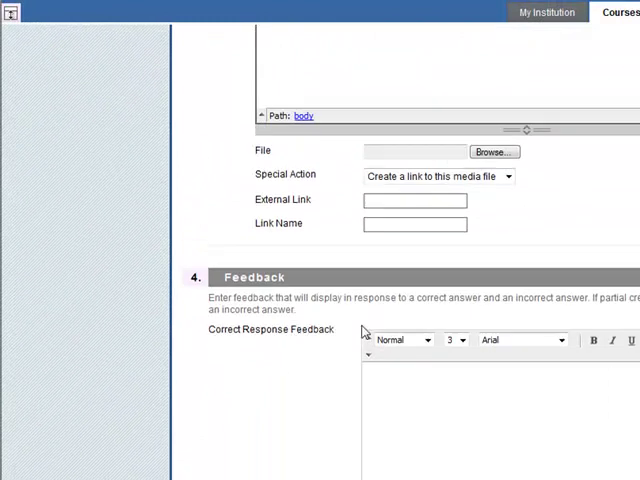
- Type 'Well' as correct feedback and 'Hard luck' as incorrect feedback
type("Weel")
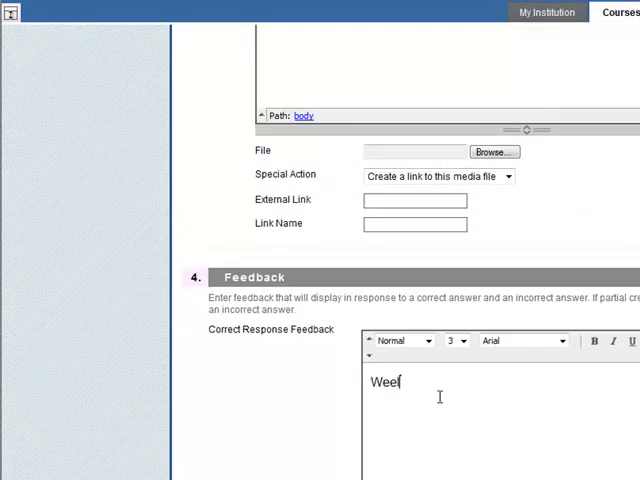
type("Well")
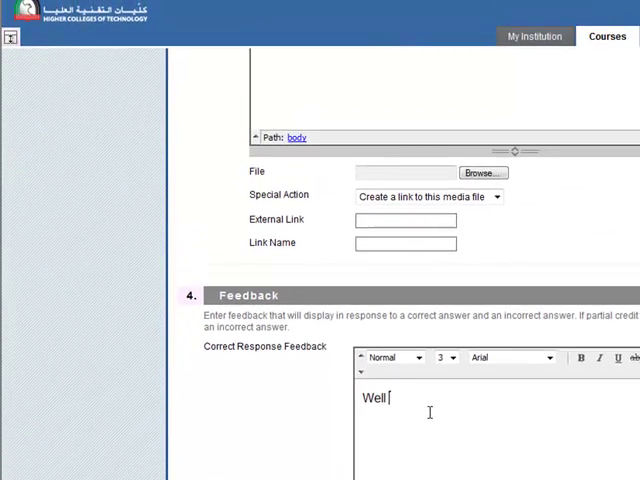
scroll("down", 3)
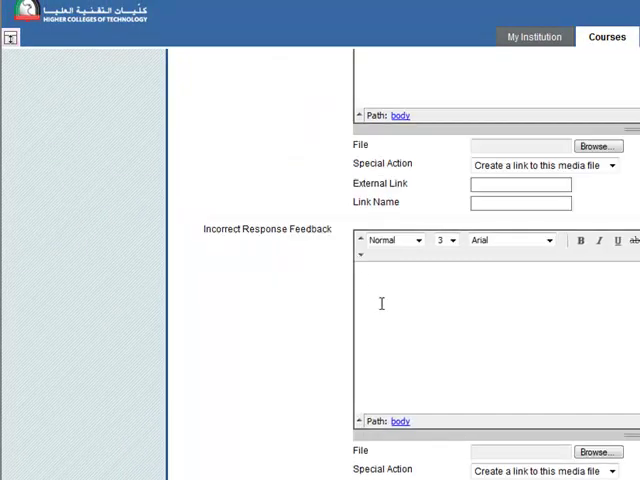
type("Hard luck")
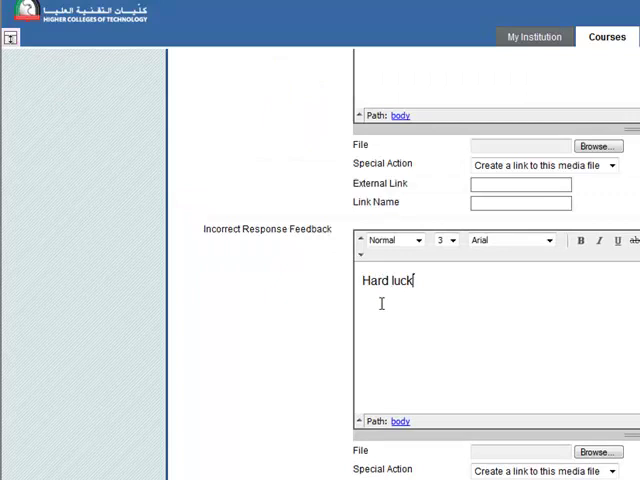
scroll("down", 3)
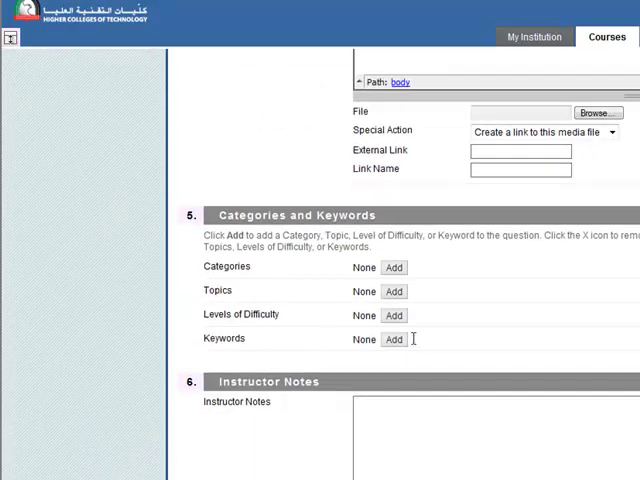
- Tag the question with category Grammar, topic People and difficulty Easy, removing Middle
left_click(393, 267)
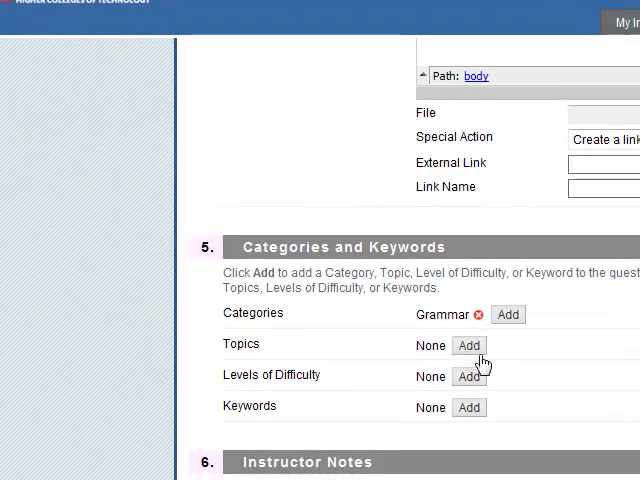
left_click(469, 345)
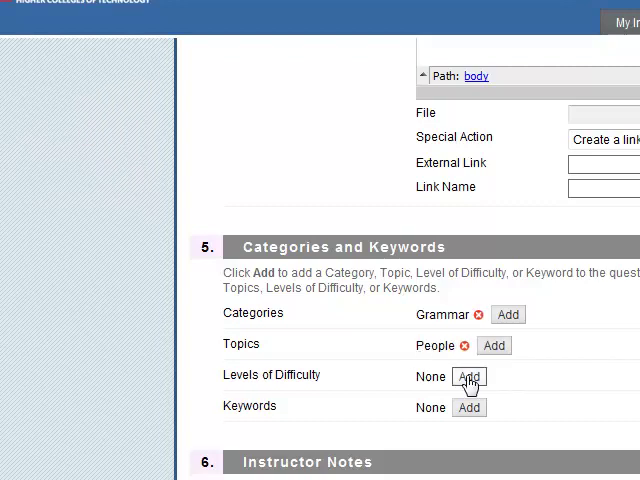
left_click(469, 377)
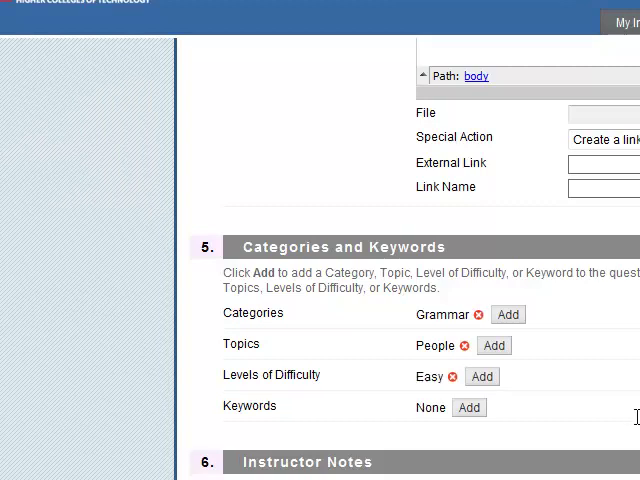
left_click(483, 377)
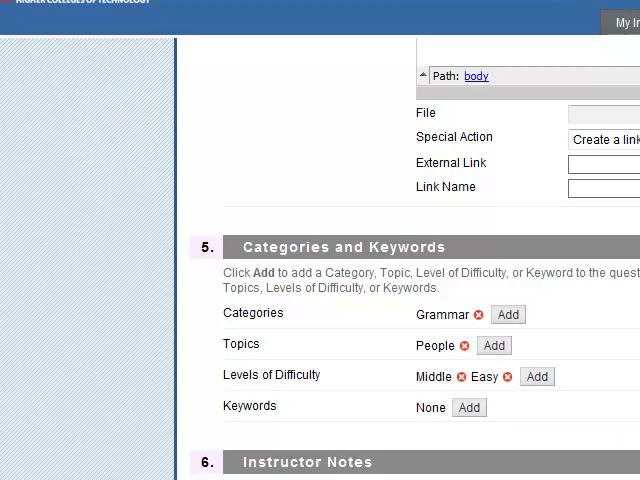
mouse_move(506, 377)
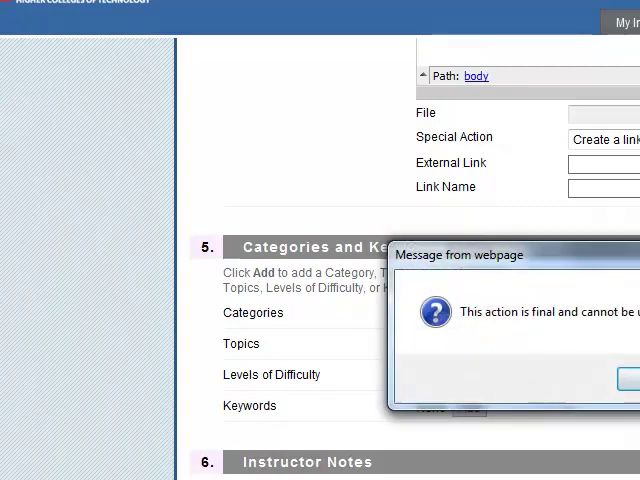
left_click(618, 380)
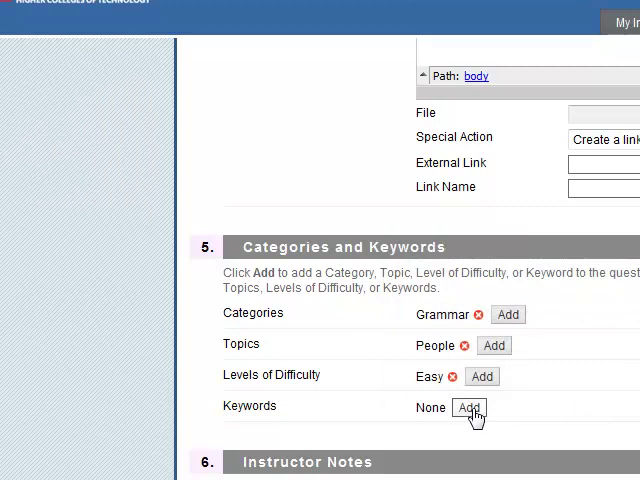
- Add the keyword 'Adjectives' and submit the question to the pool
left_click(468, 407)
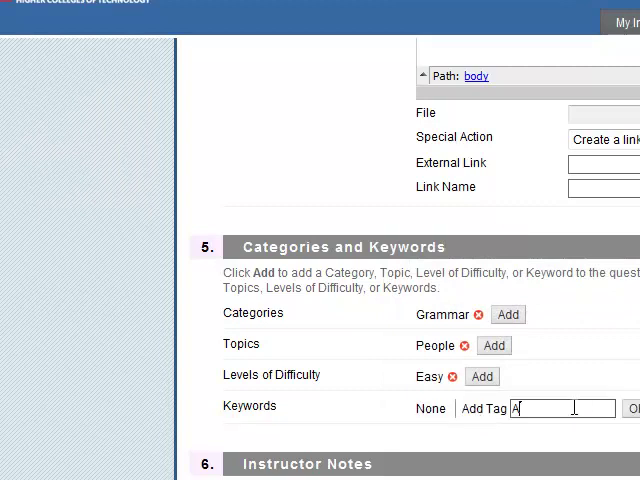
type("djectives")
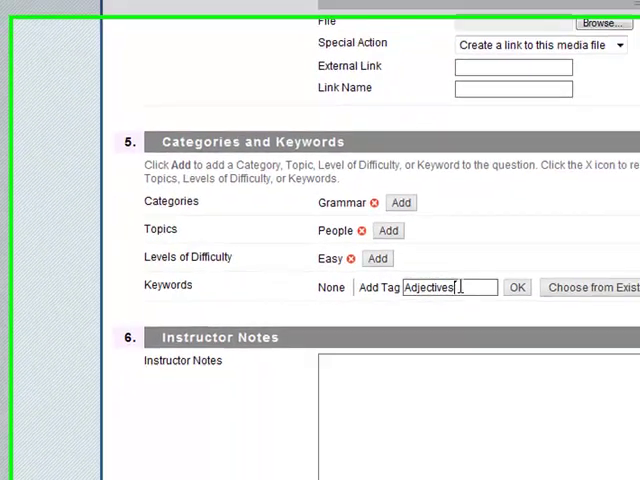
left_click(516, 287)
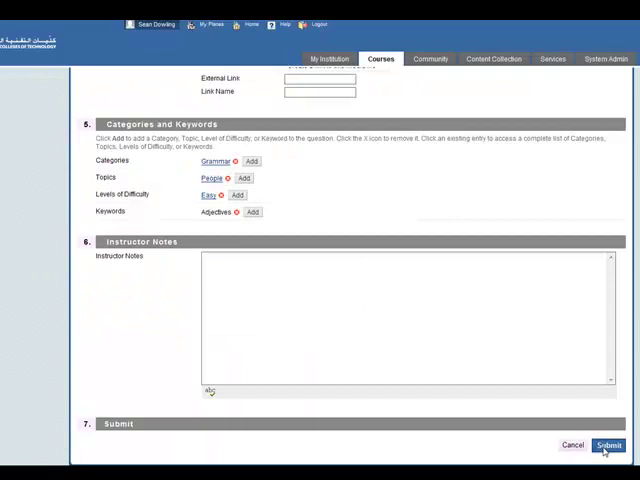
left_click(608, 445)
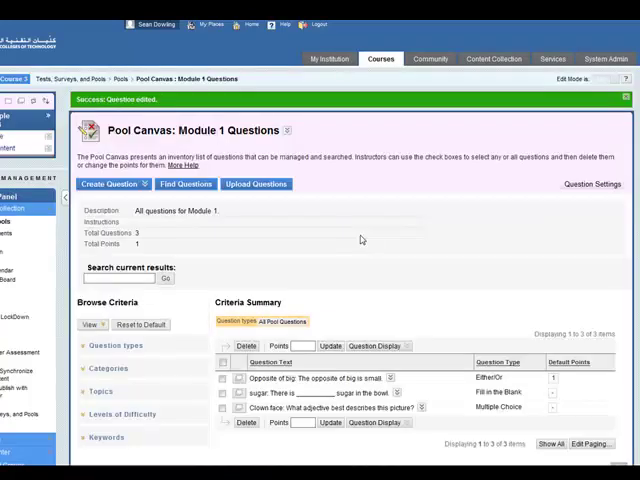